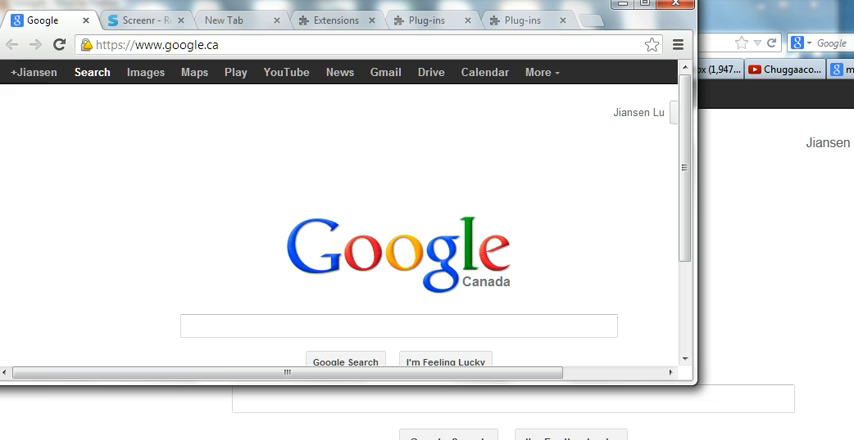
mouse_move(33, 71)
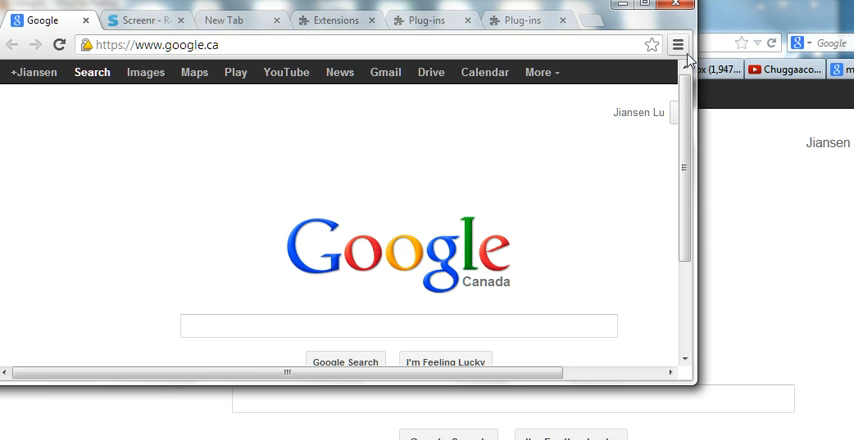
mouse_move(680, 43)
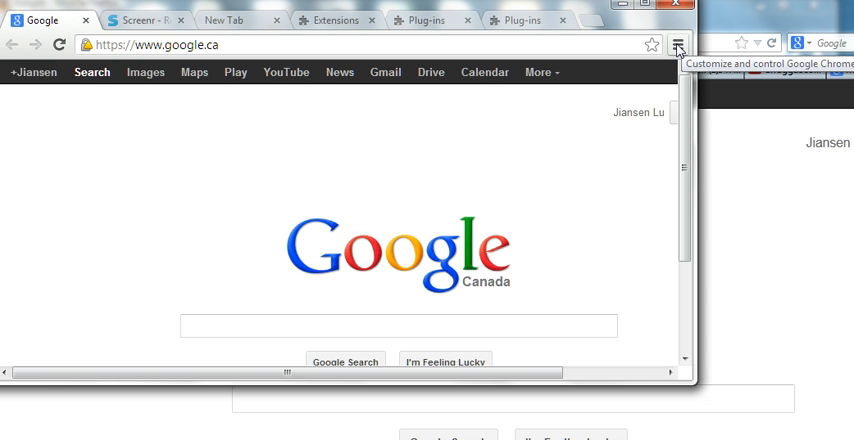
Open the Extensions page from the Chrome menu to show DealPly and SiteAdvisor
click(680, 43)
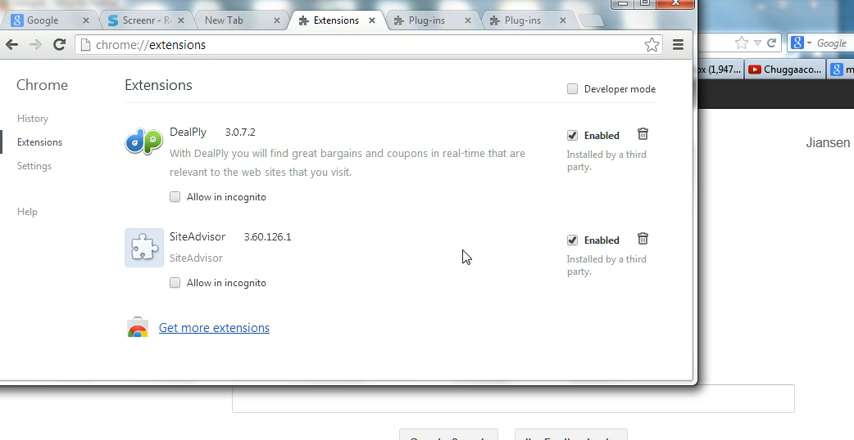
mouse_move(38, 142)
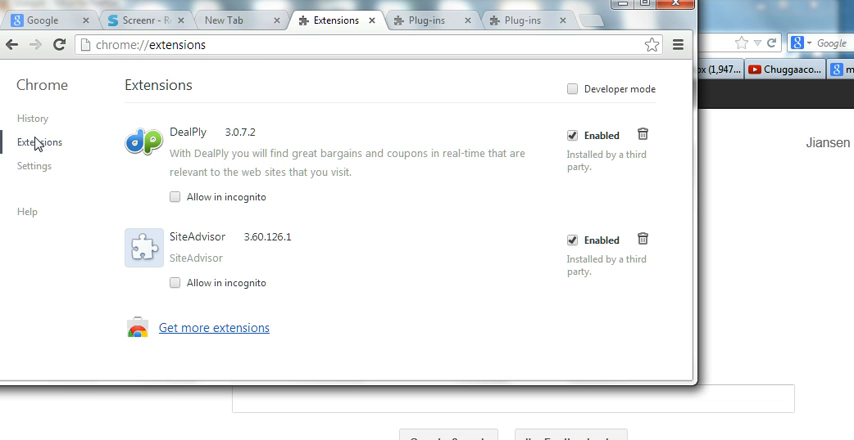
mouse_move(37, 181)
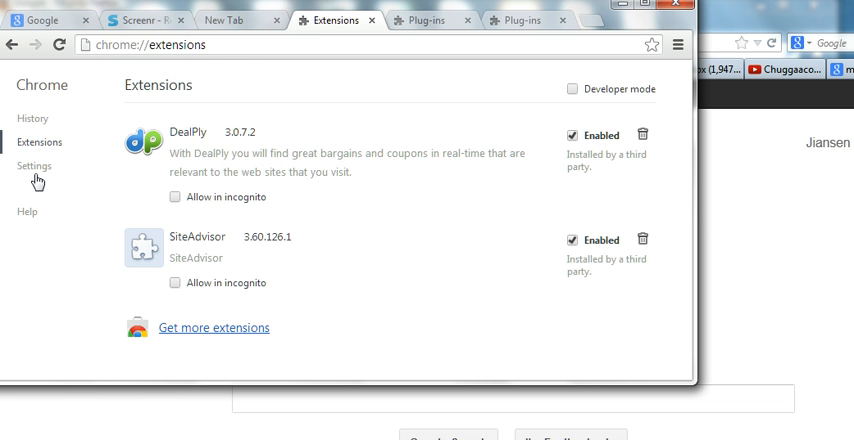
mouse_move(194, 252)
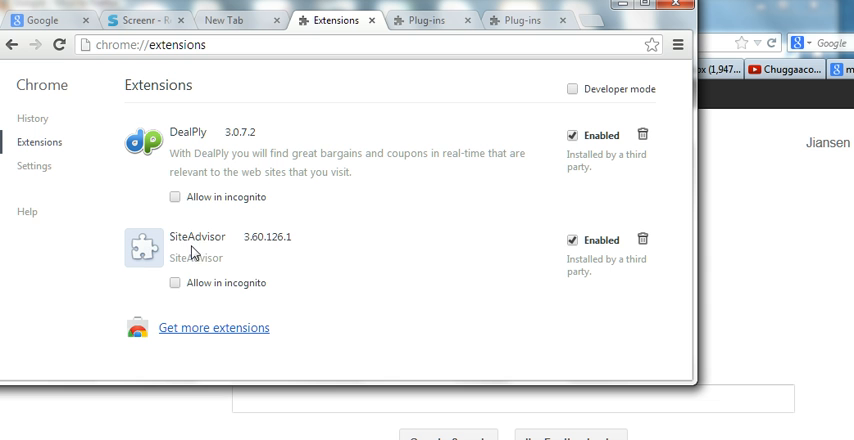
mouse_move(252, 272)
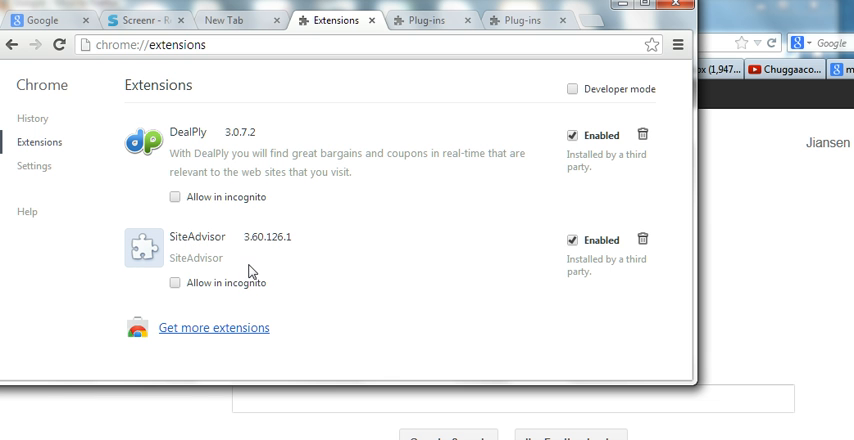
mouse_move(178, 273)
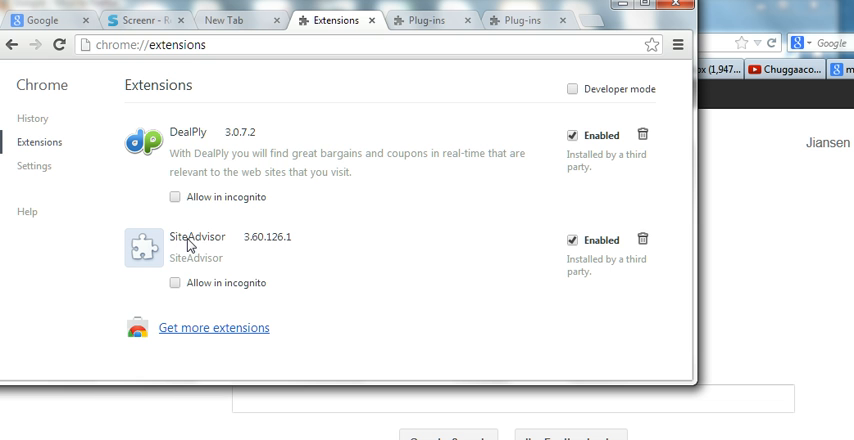
mouse_move(253, 253)
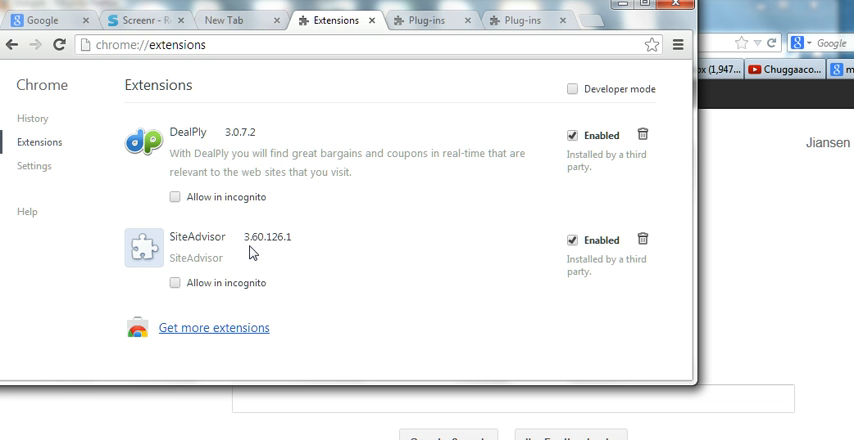
mouse_move(198, 247)
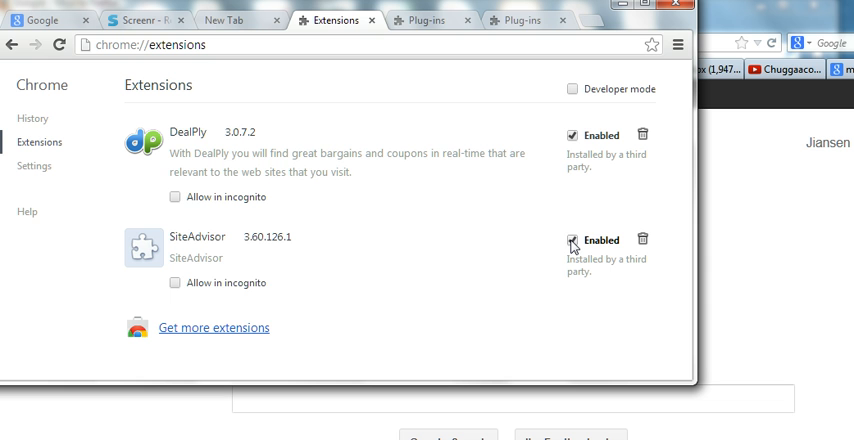
click(572, 240)
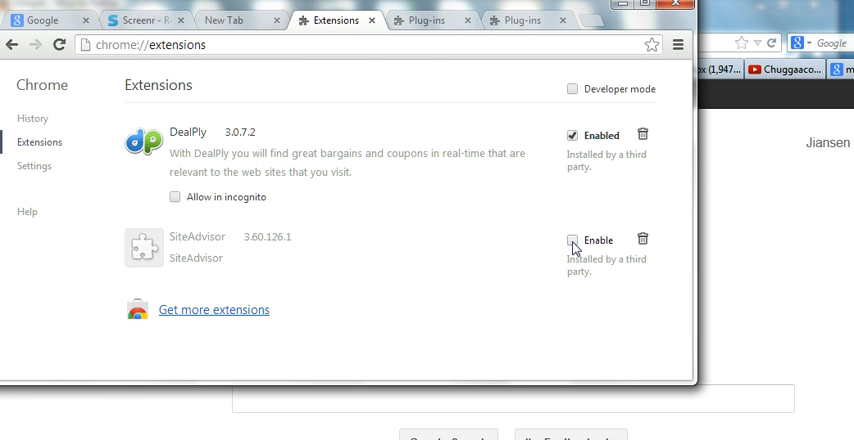
click(573, 239)
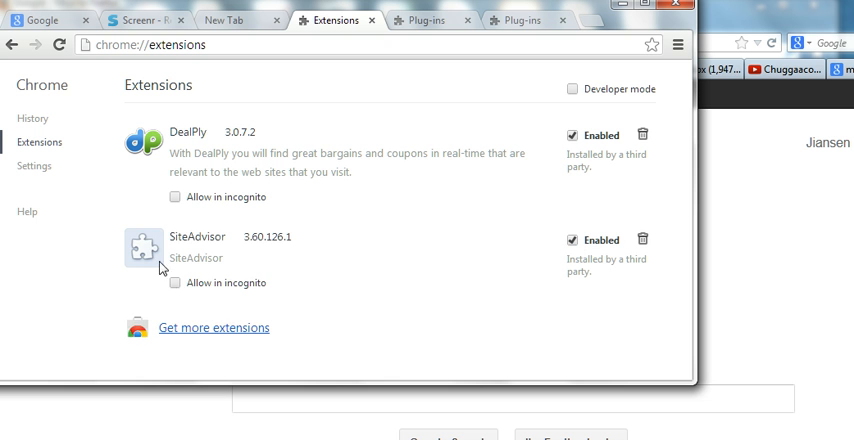
mouse_move(628, 239)
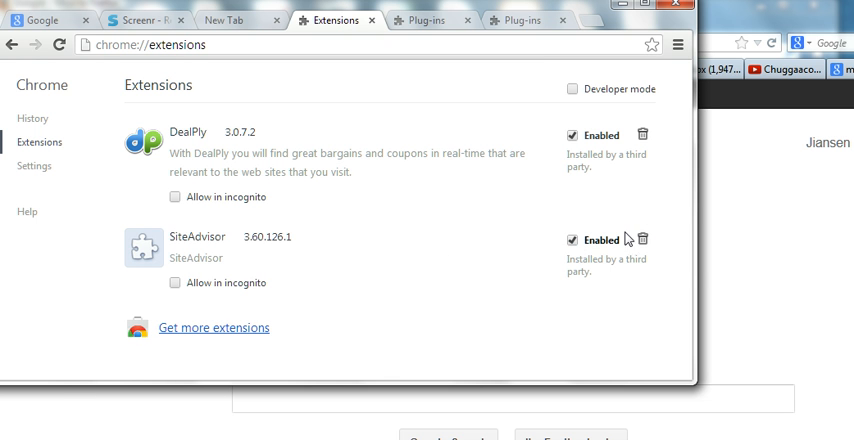
mouse_move(644, 239)
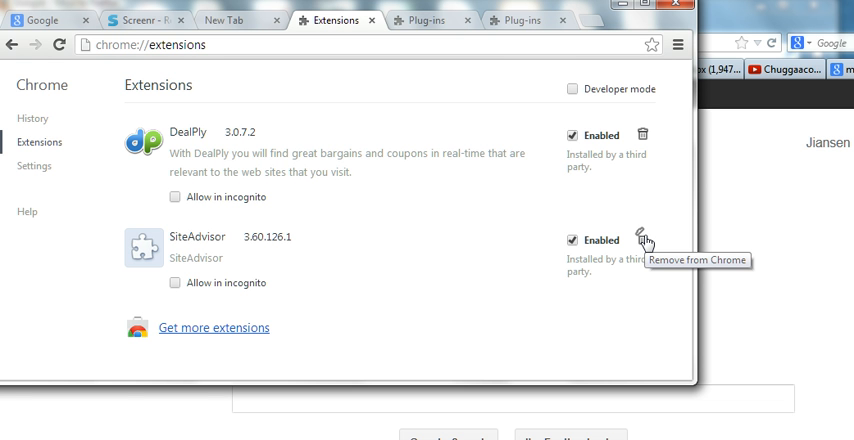
mouse_move(251, 123)
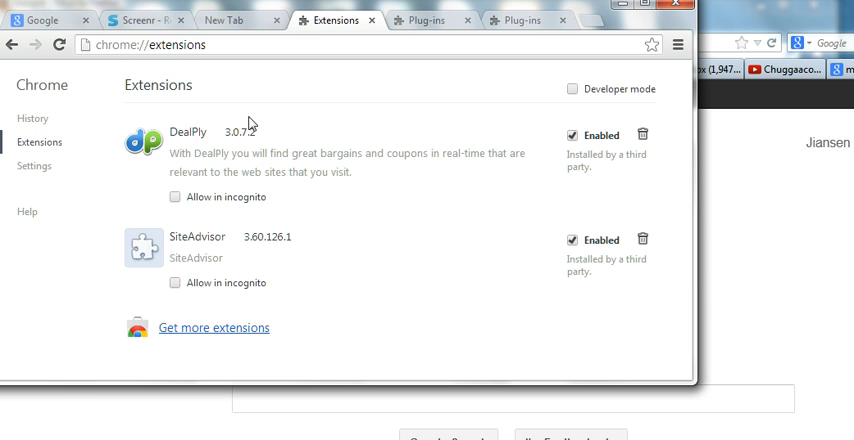
mouse_move(136, 298)
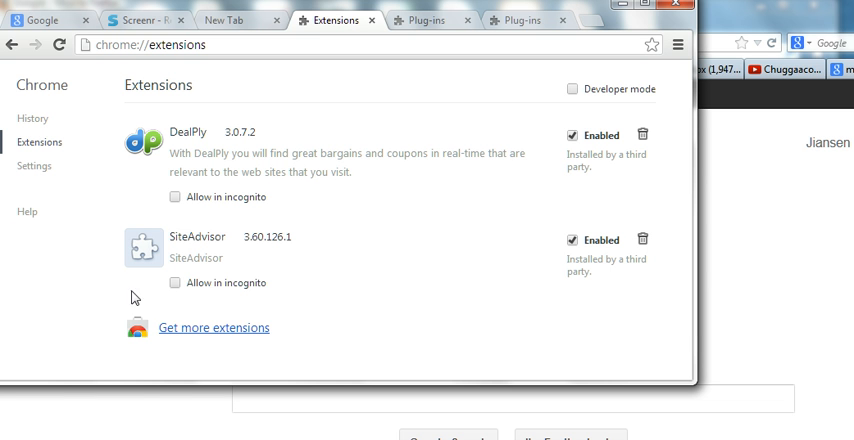
mouse_move(86, 200)
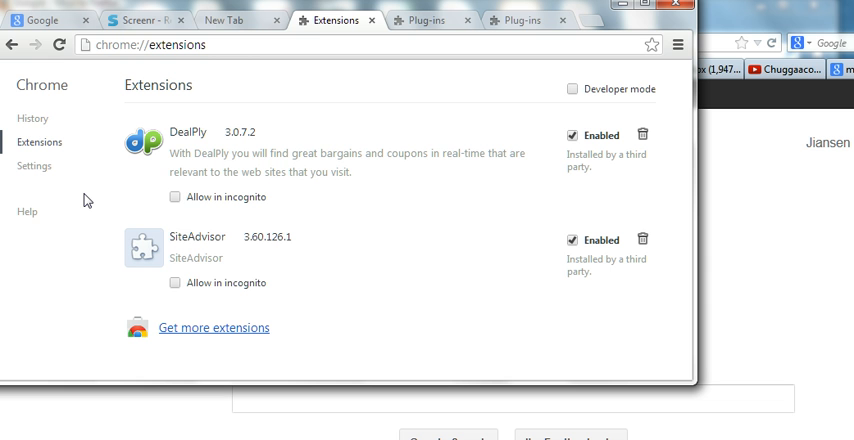
mouse_move(104, 199)
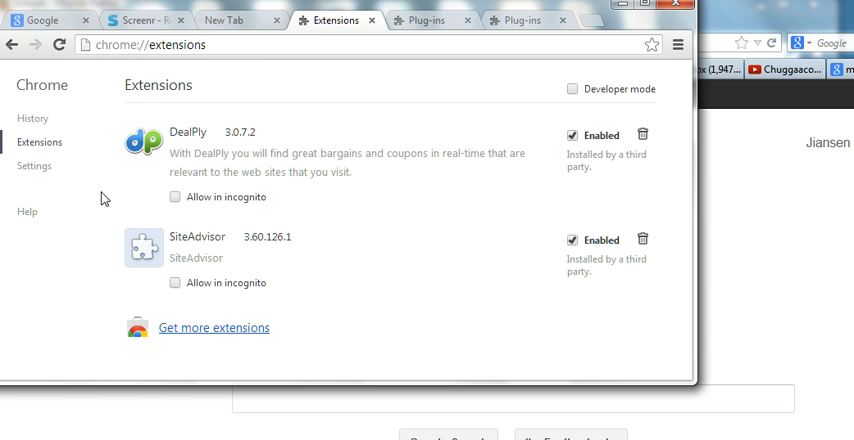
mouse_move(37, 141)
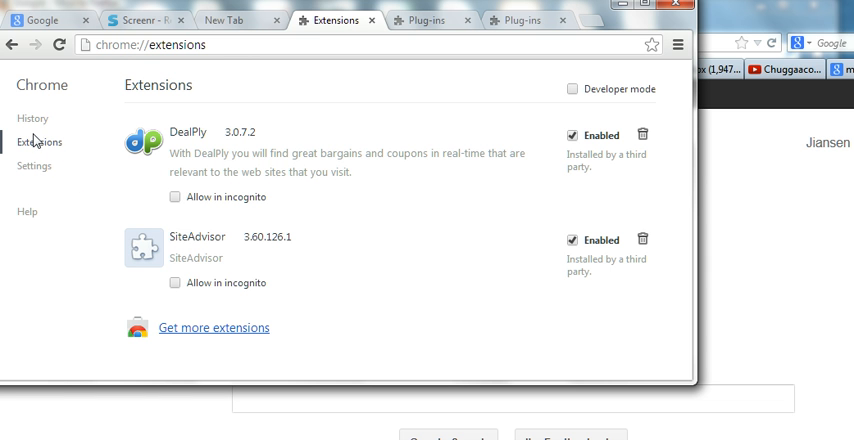
mouse_move(98, 152)
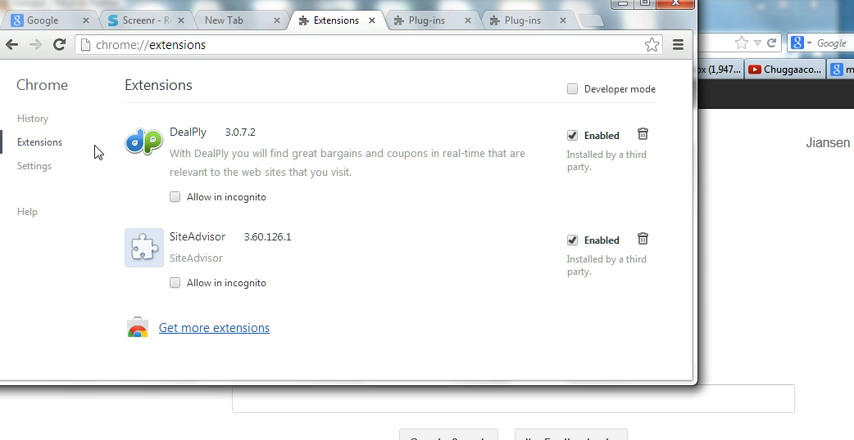
mouse_move(642, 133)
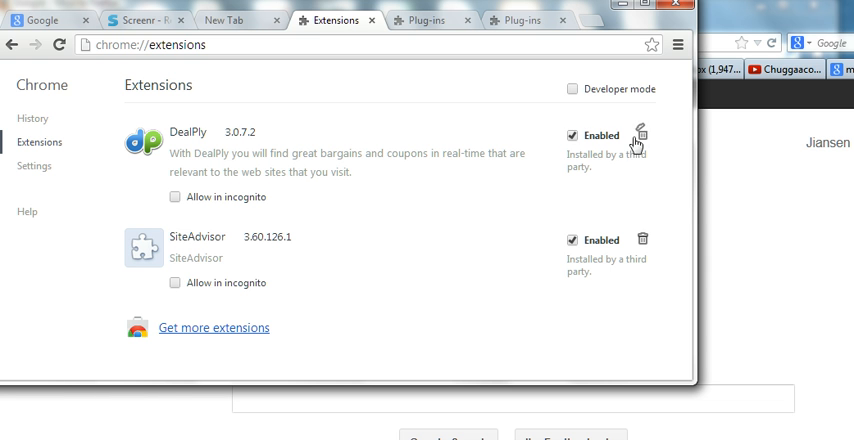
mouse_move(508, 222)
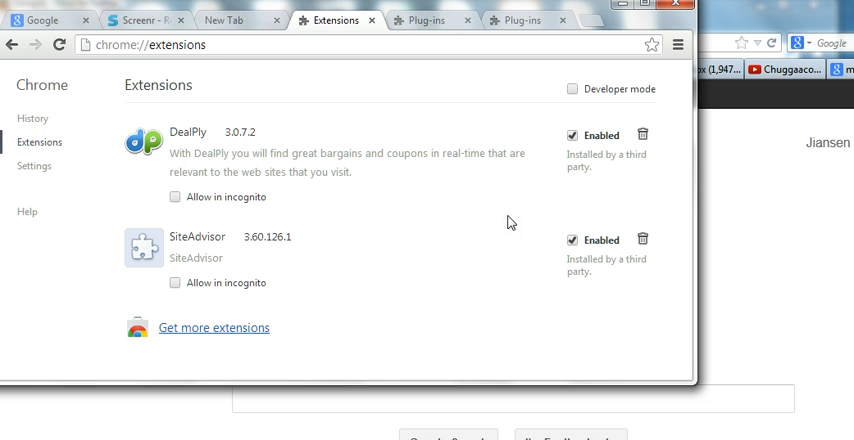